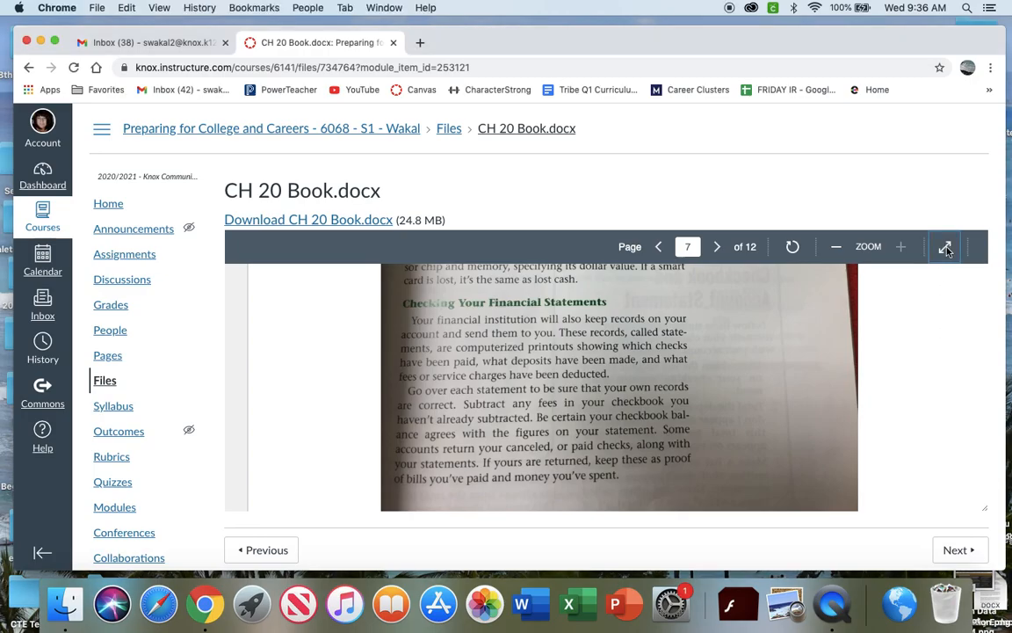
# - View CH 20 Book.docx full screen and scroll to page 8 on savings accounts
pyautogui.click(946, 246)
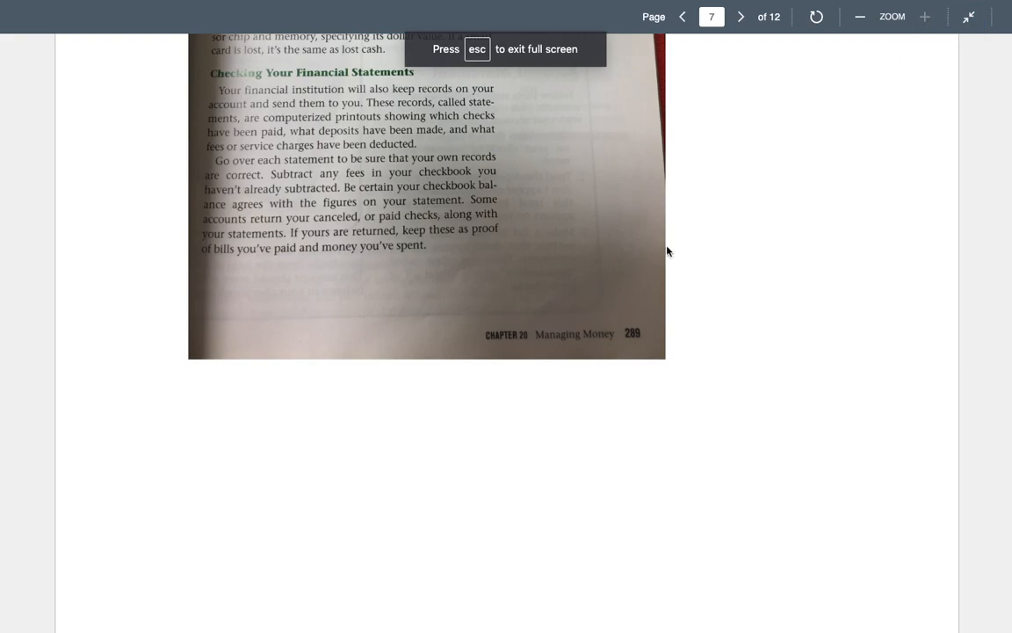
pyautogui.scroll(3)
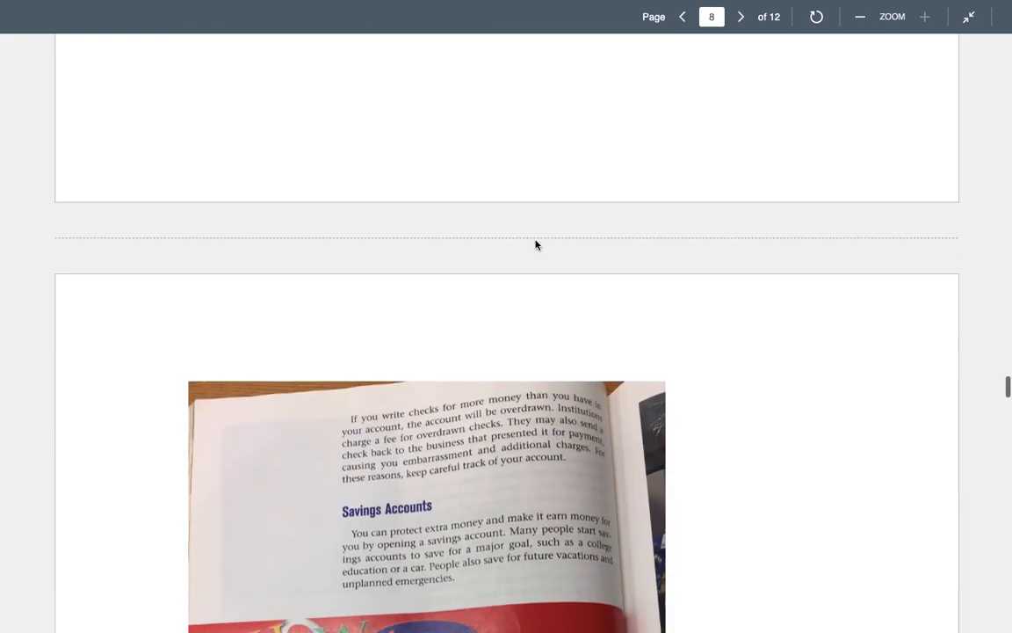
# - Scroll down to page 9 with the Check Out Fees tips feature
pyautogui.scroll(-3)
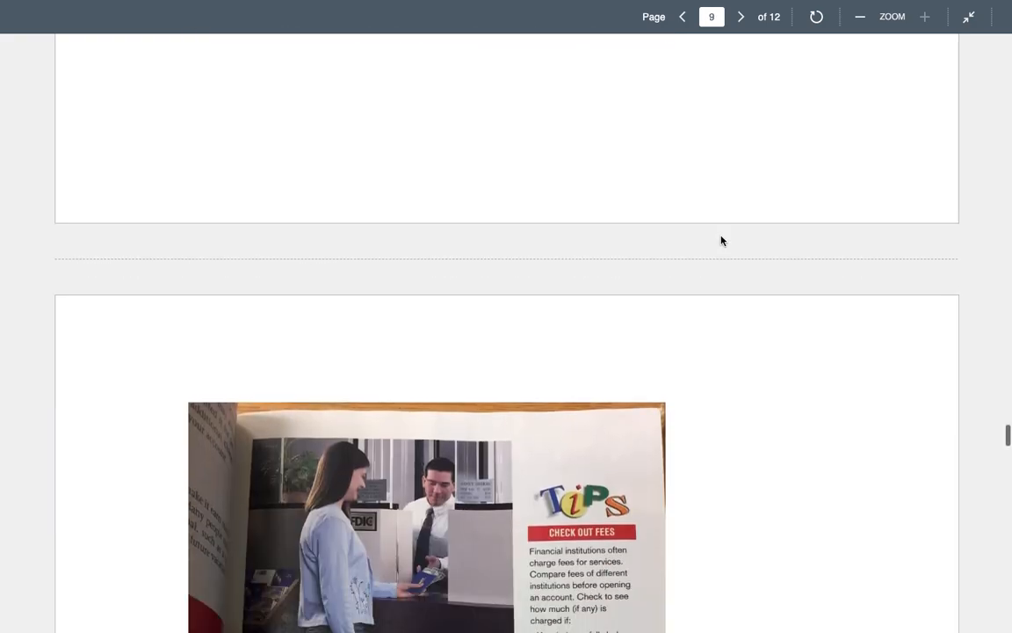
# - Scroll through page 9's savings-account interest text and fee conditions list
pyautogui.scroll(-3)
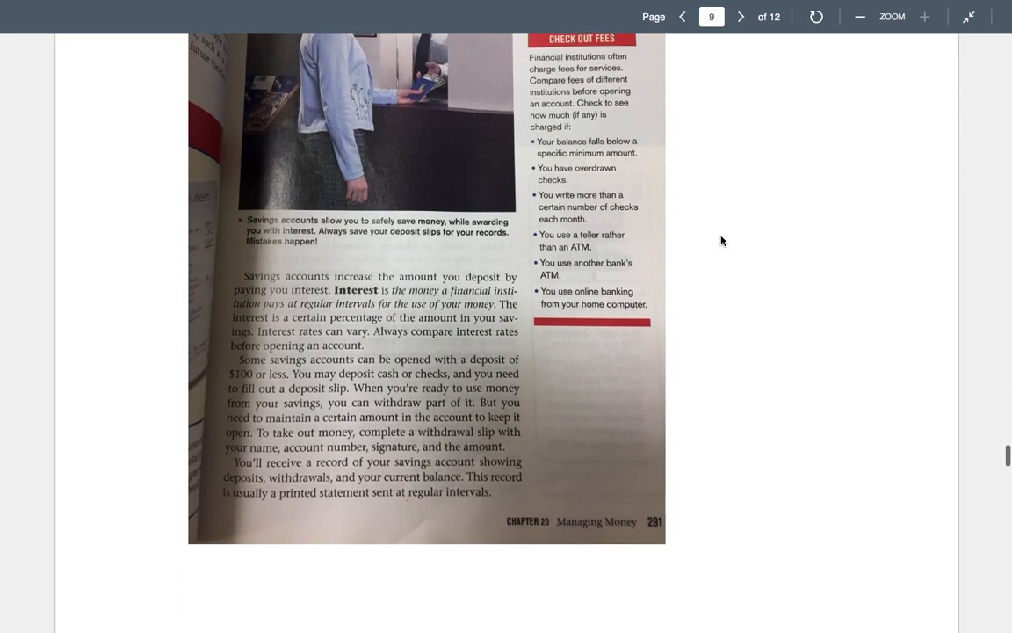
pyautogui.scroll(3)
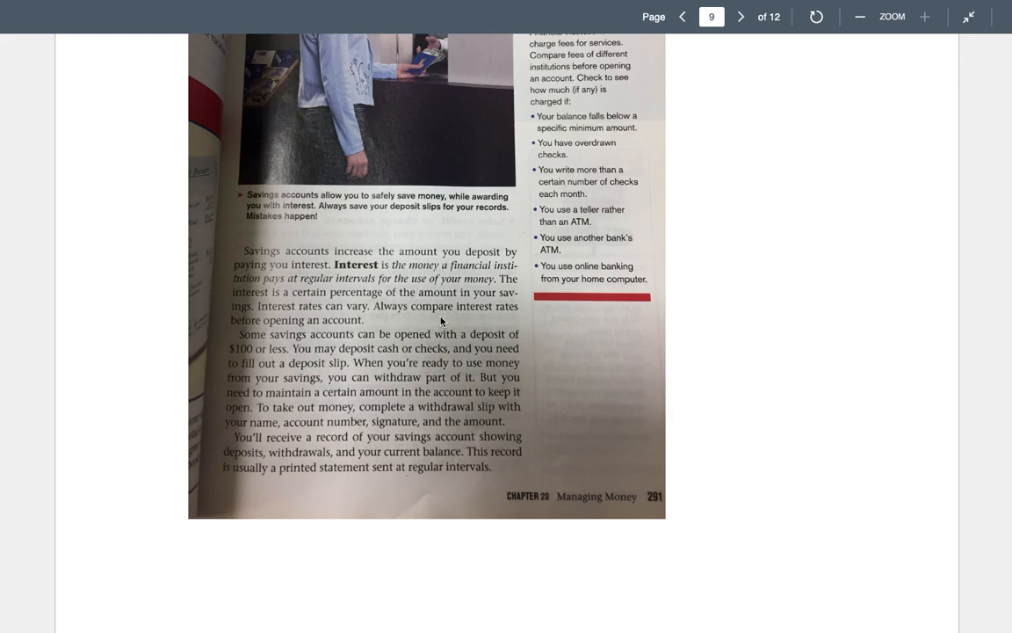
pyautogui.moveTo(386, 305)
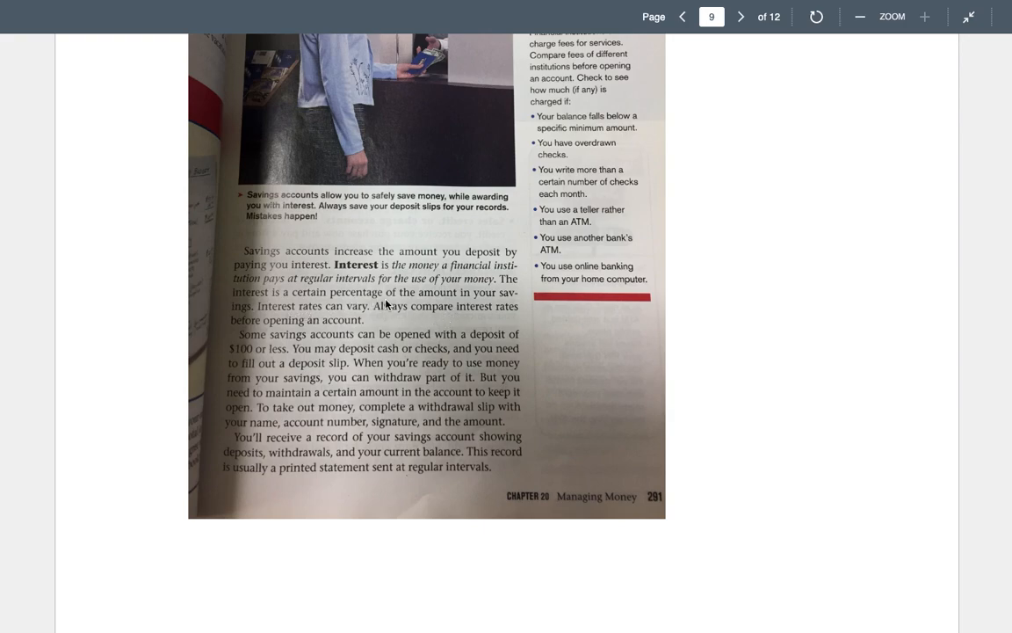
pyautogui.moveTo(526, 326)
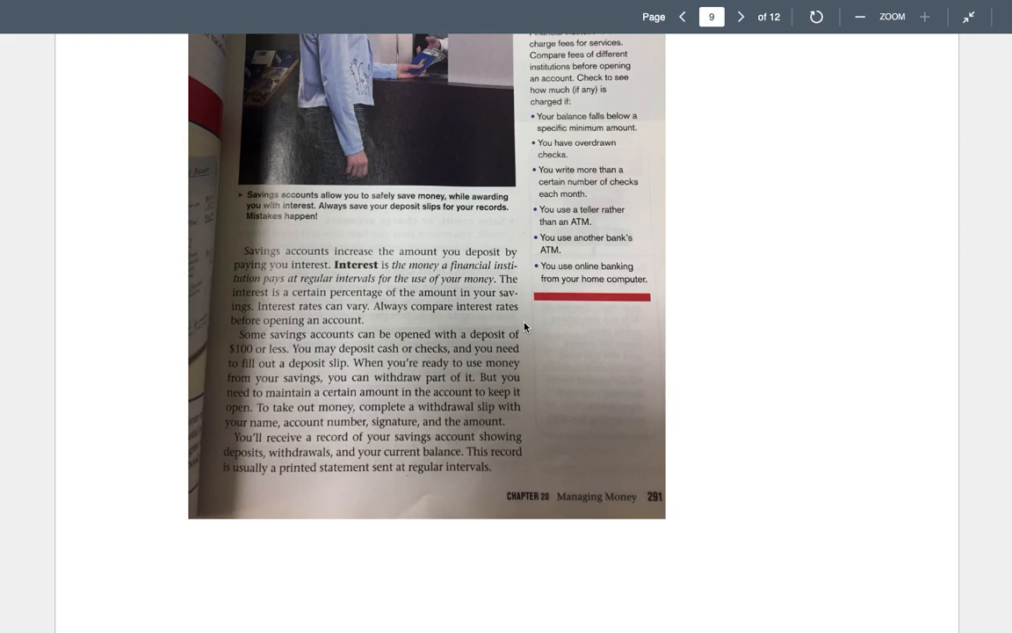
pyautogui.moveTo(523, 341)
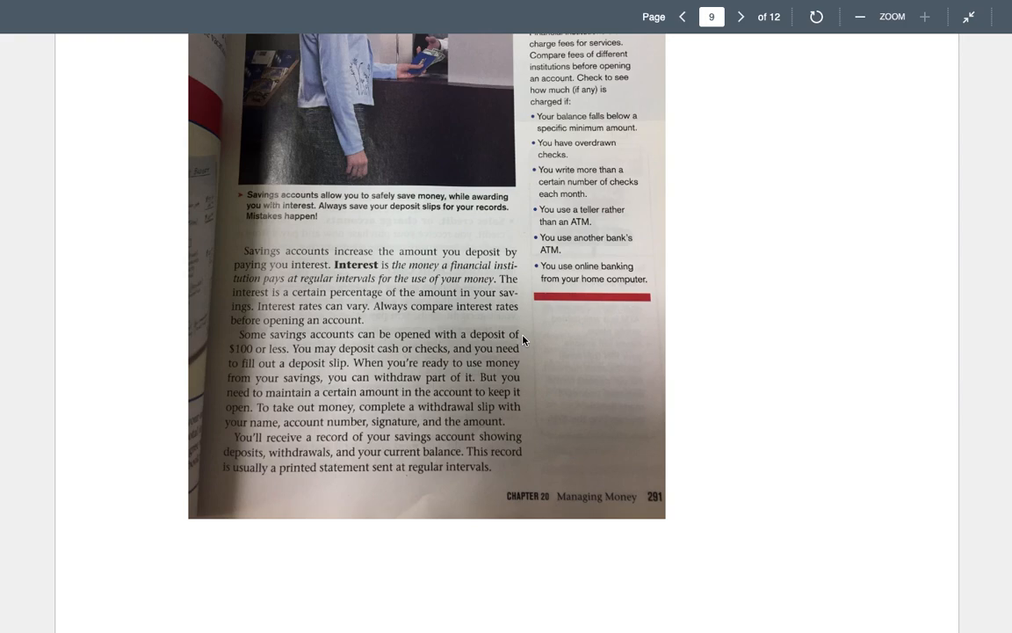
pyautogui.scroll(3)
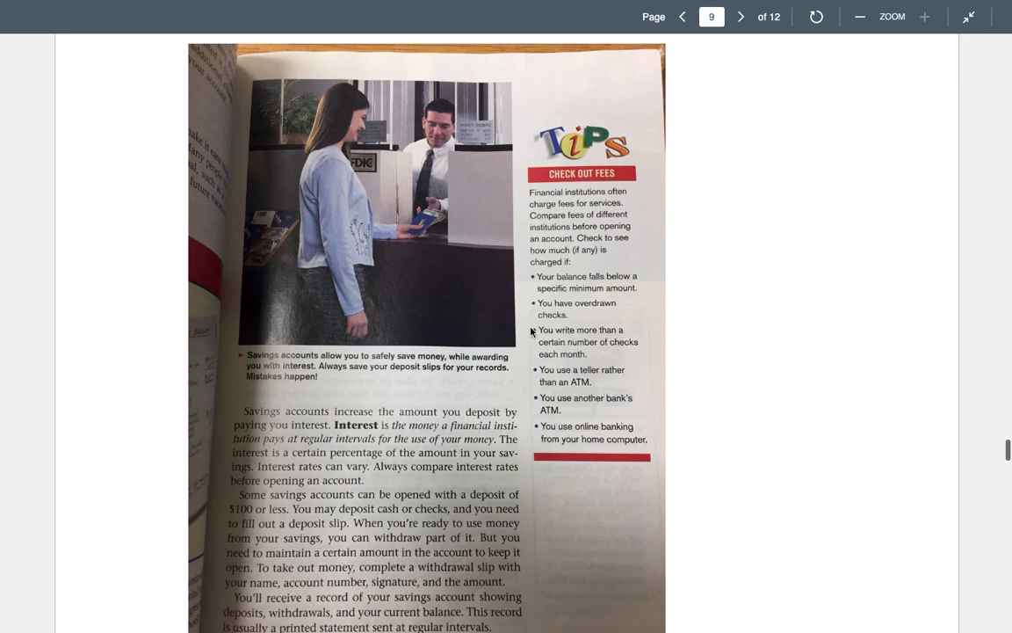
pyautogui.moveTo(562, 213)
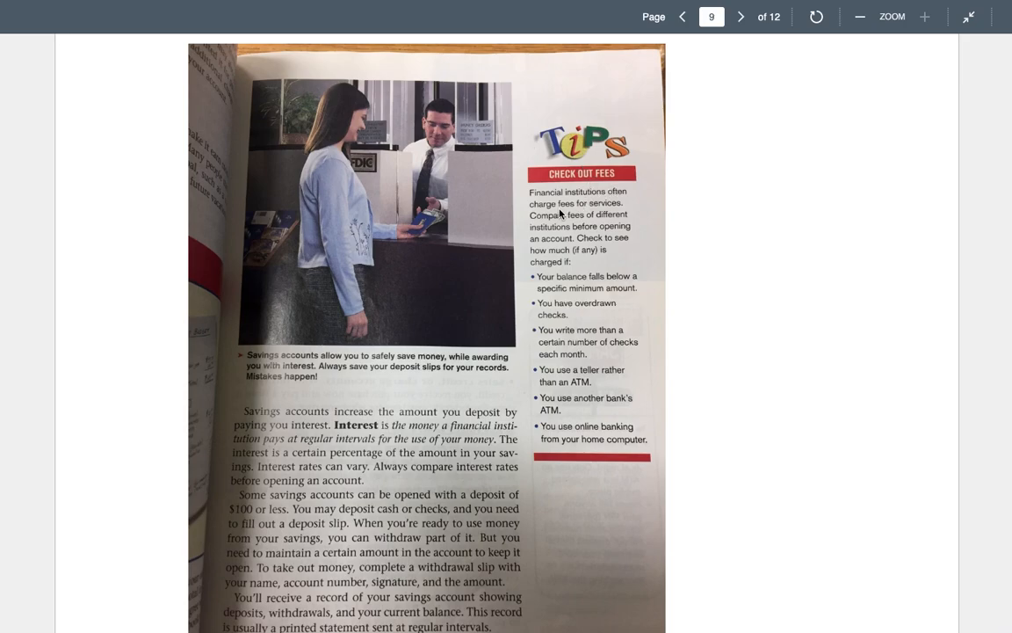
pyautogui.moveTo(637, 191)
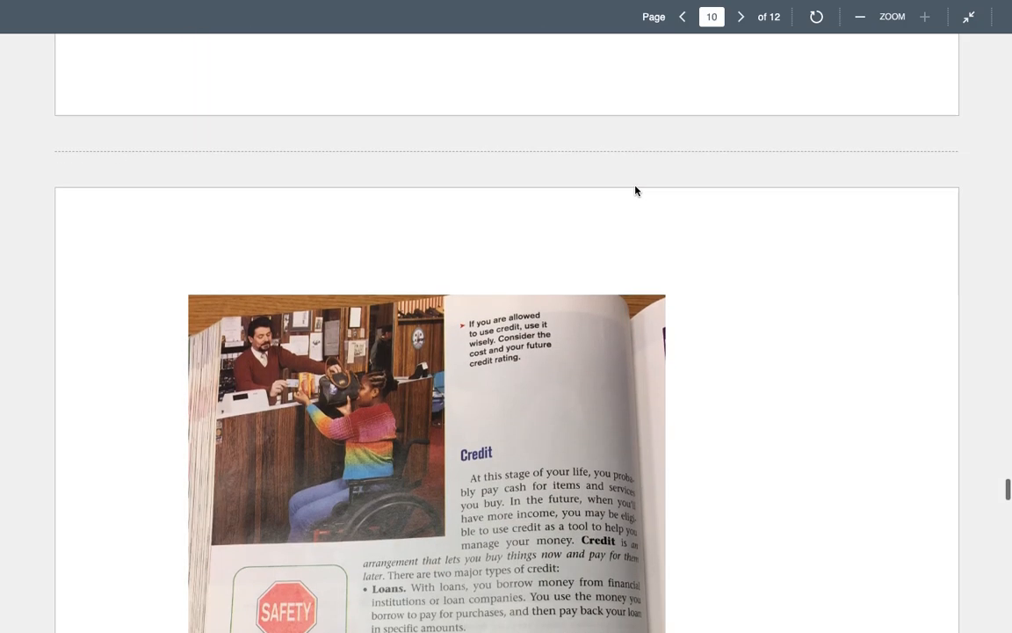
# - Read down page 10's credit section and ATM safety tips to the next page's top
pyautogui.scroll(-3)
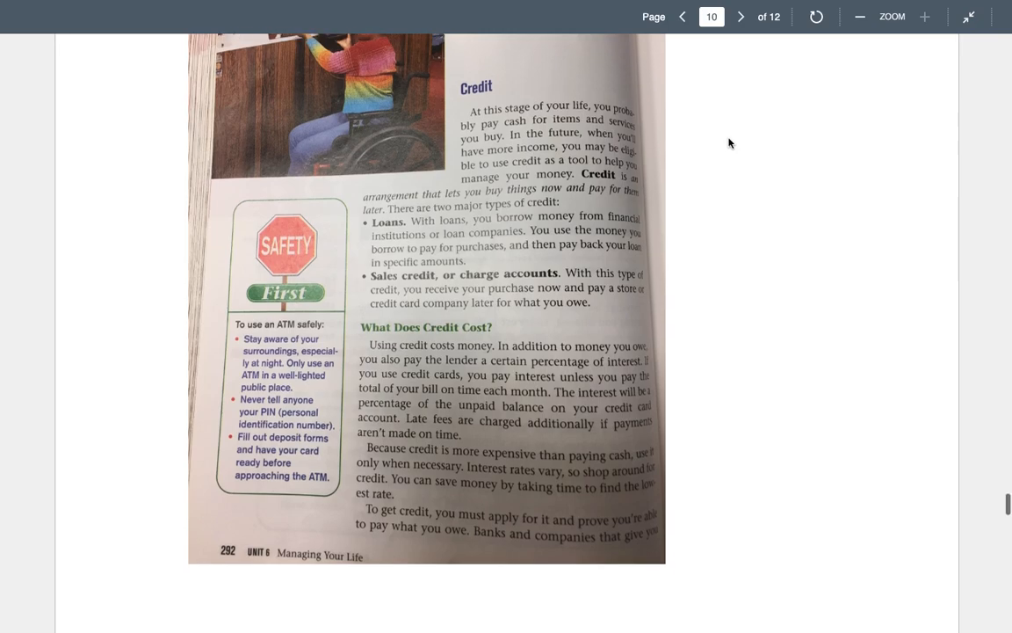
pyautogui.scroll(-3)
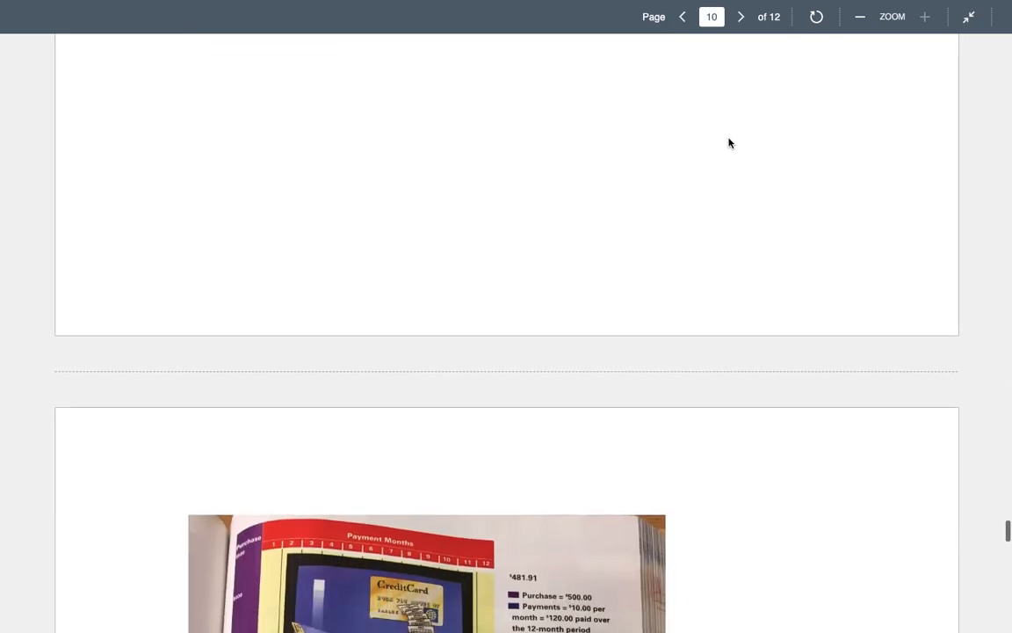
# - Show page 11 with the credit card payment chart and fraud-protection tips
pyautogui.scroll(-3)
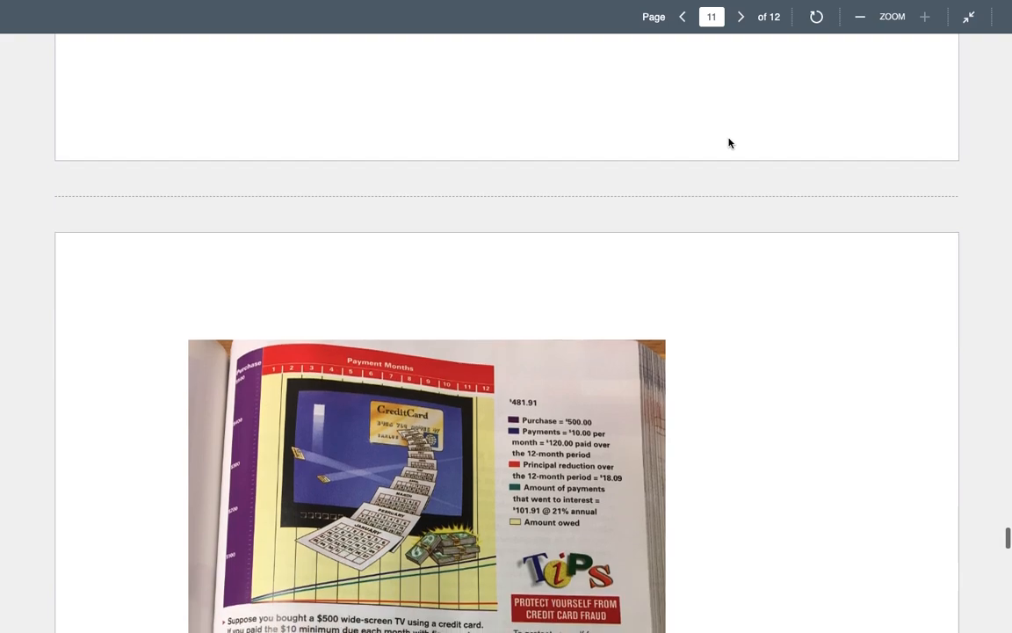
pyautogui.scroll(-3)
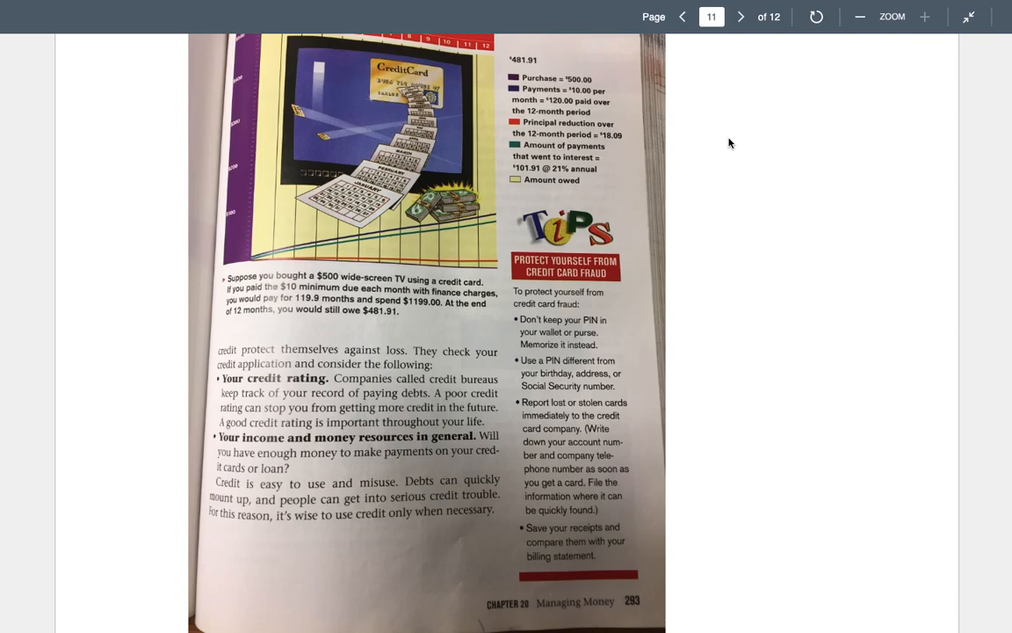
pyautogui.scroll(3)
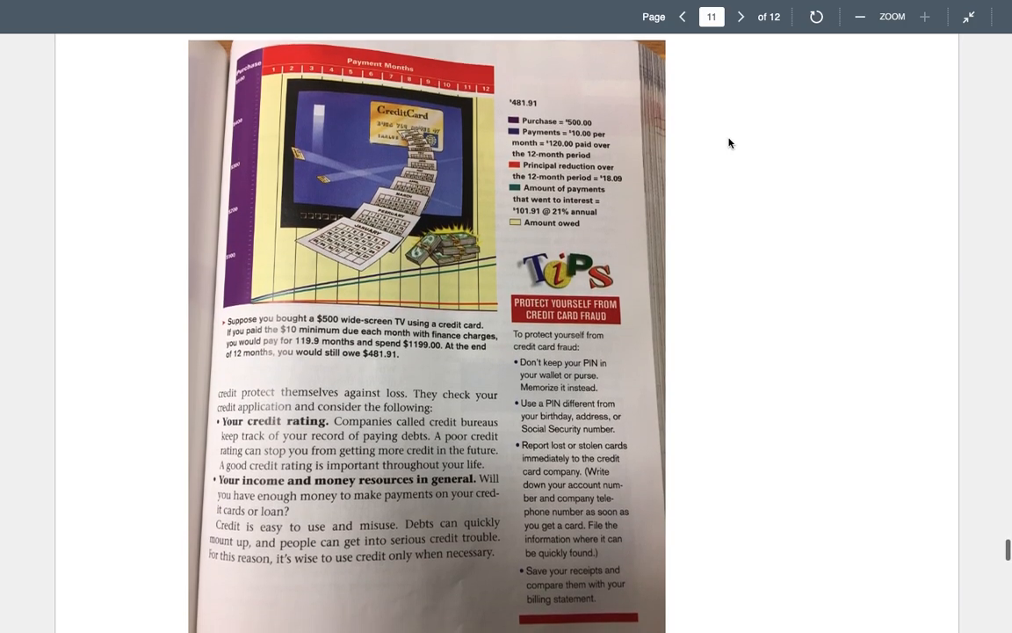
pyautogui.scroll(3)
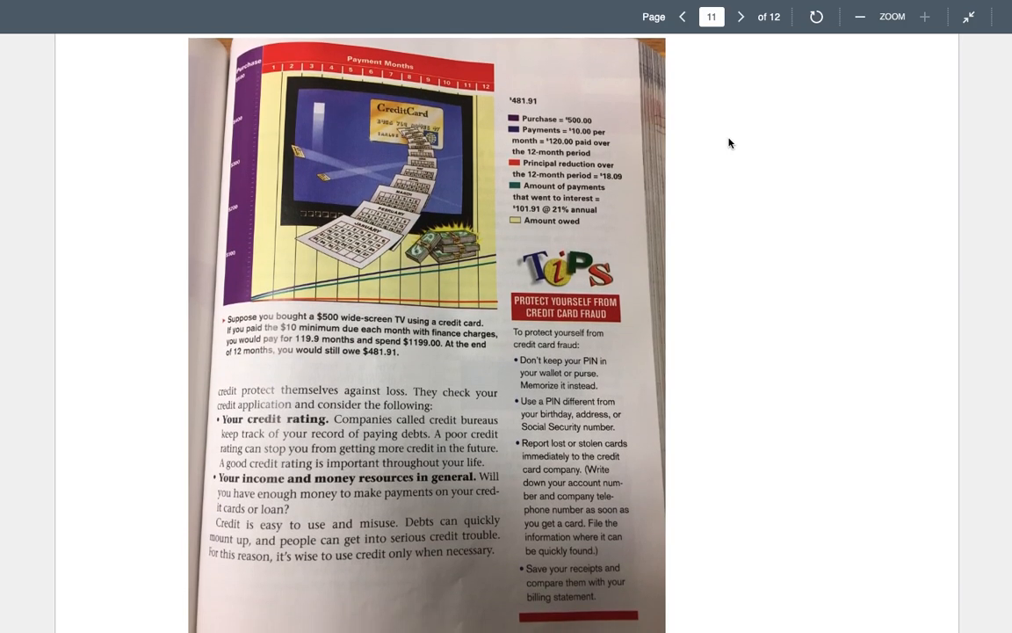
pyautogui.scroll(3)
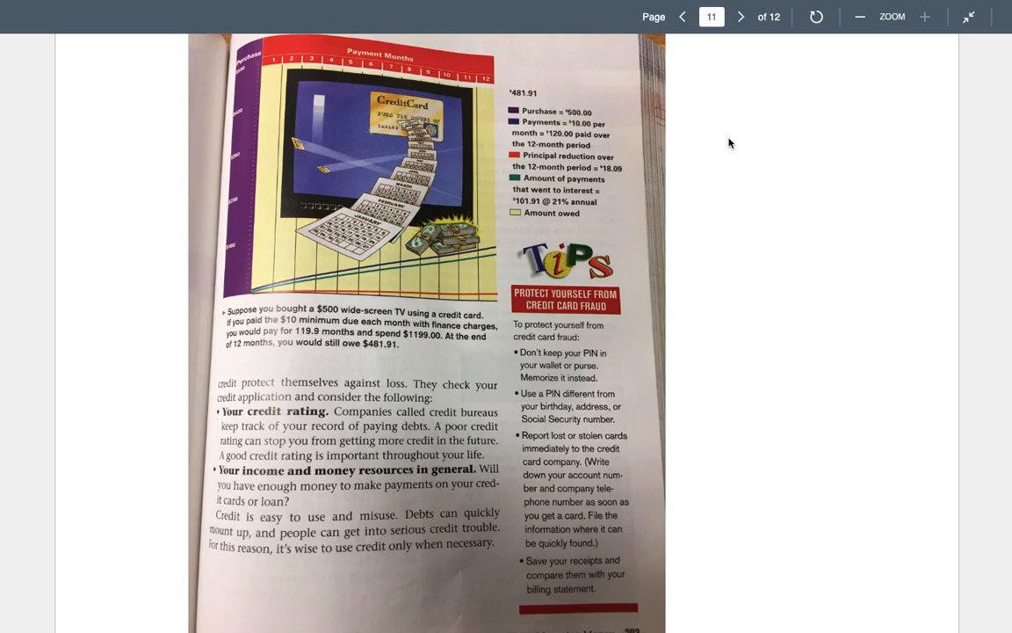